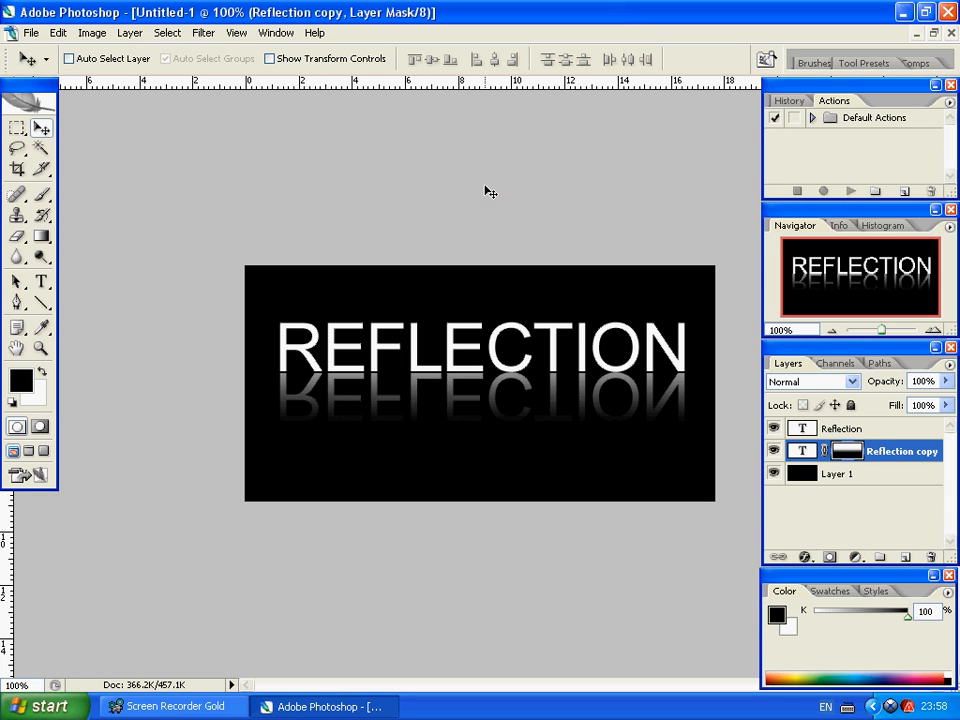
mouse_move(652, 496)
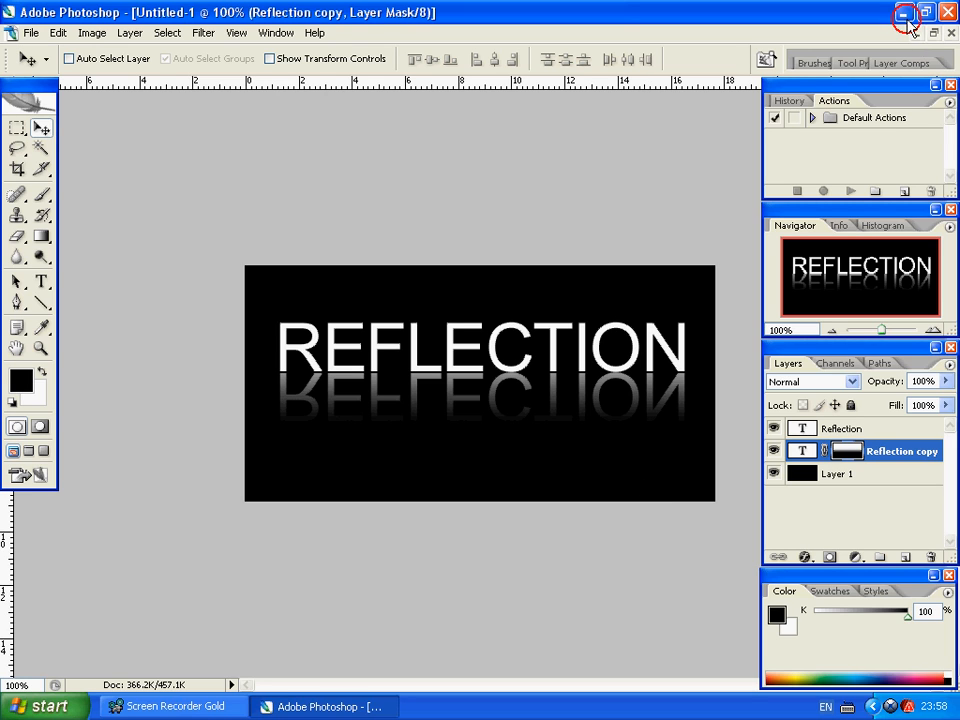
Step: Minimise the example and create a new transparent 500 × 250 px document
click(32, 32)
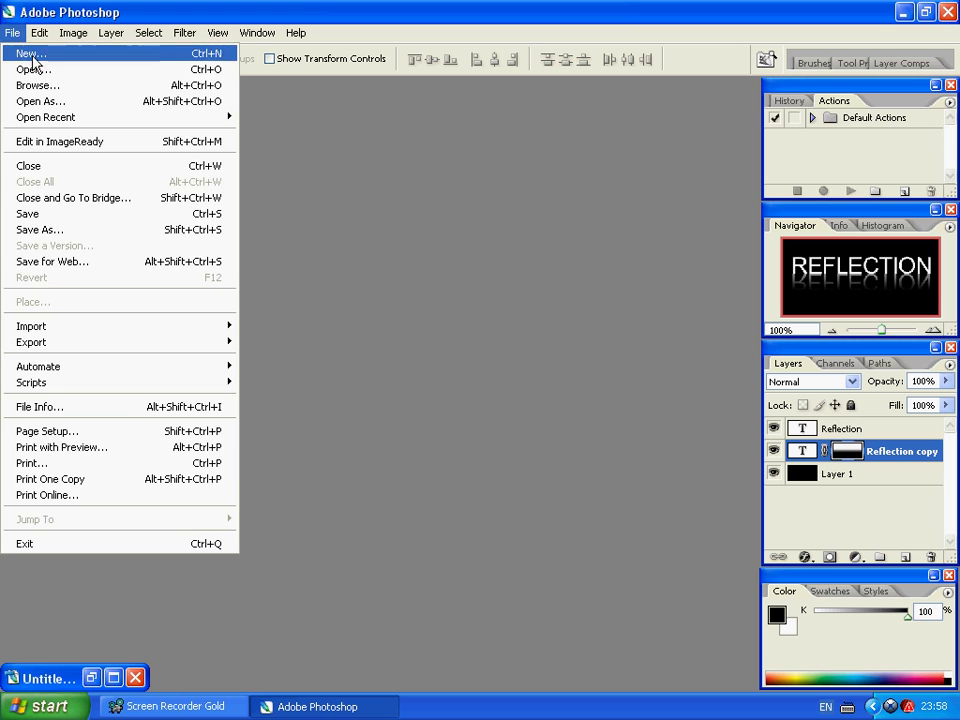
click(28, 52)
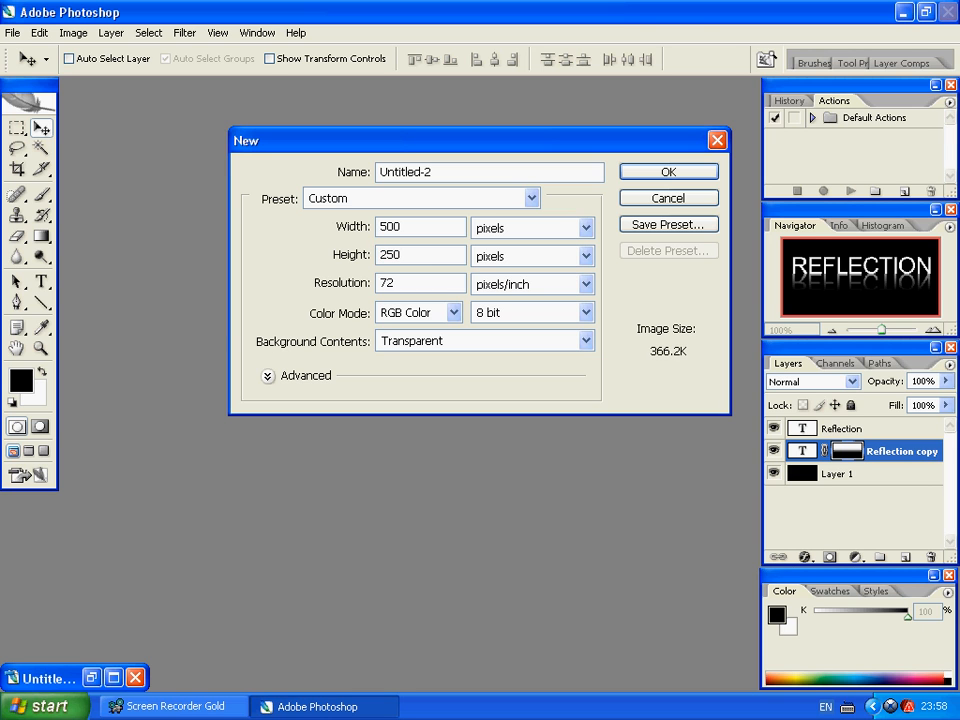
click(668, 172)
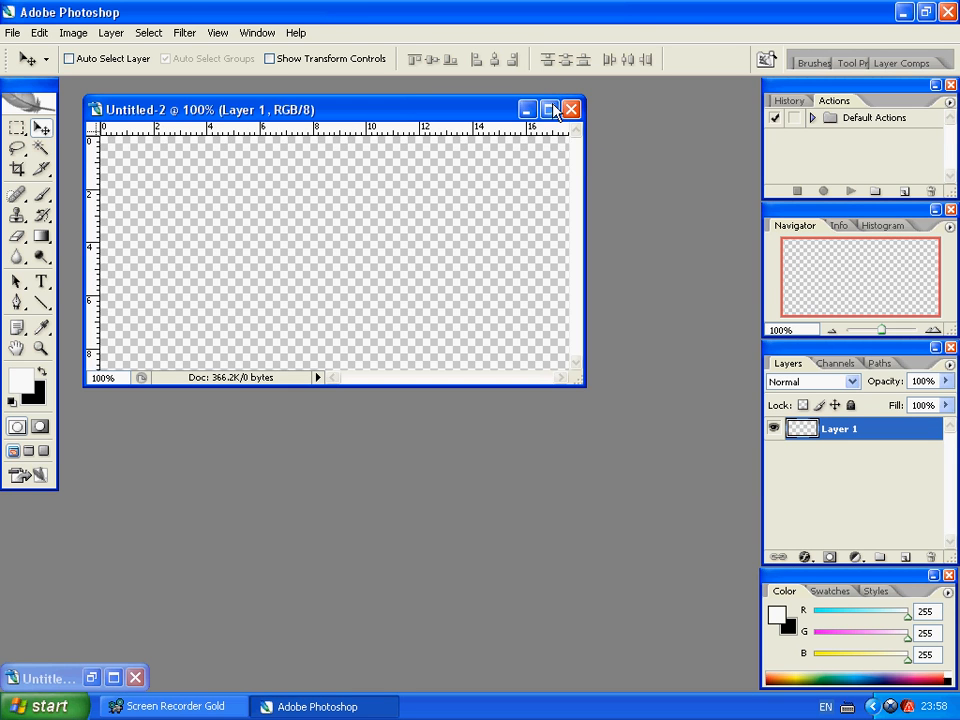
Step: Fill the blank canvas solid black with the Paint Bucket
click(552, 108)
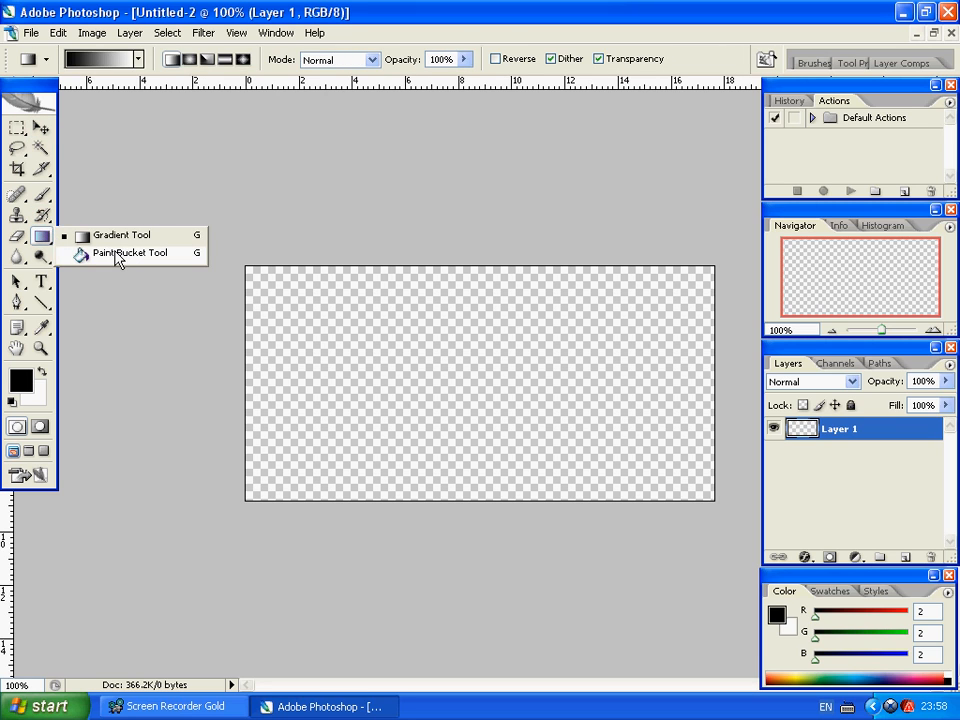
click(128, 252)
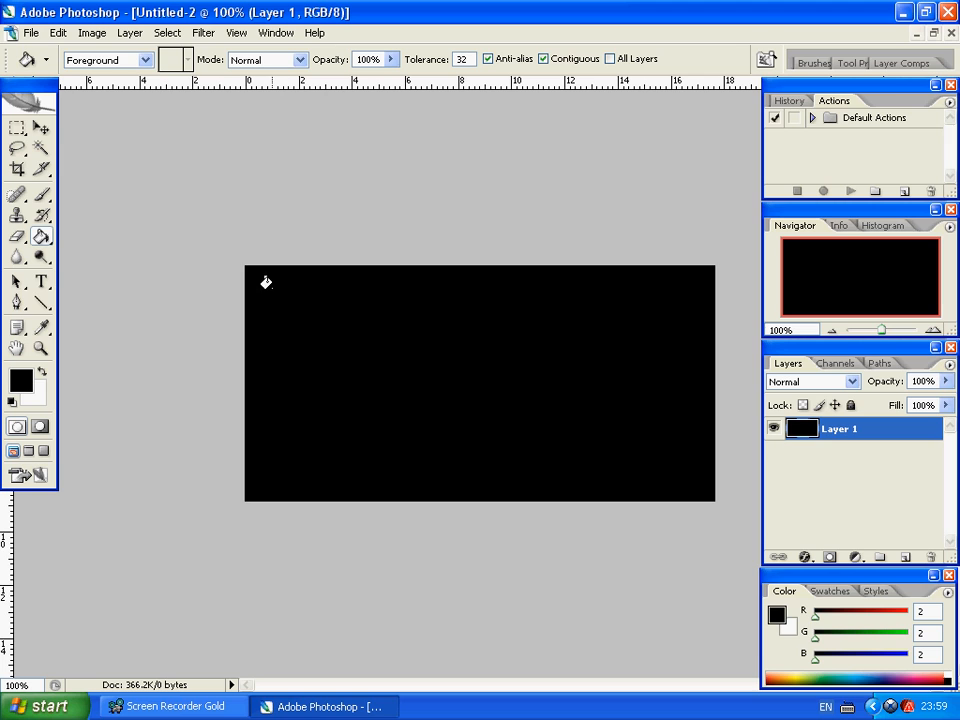
click(42, 364)
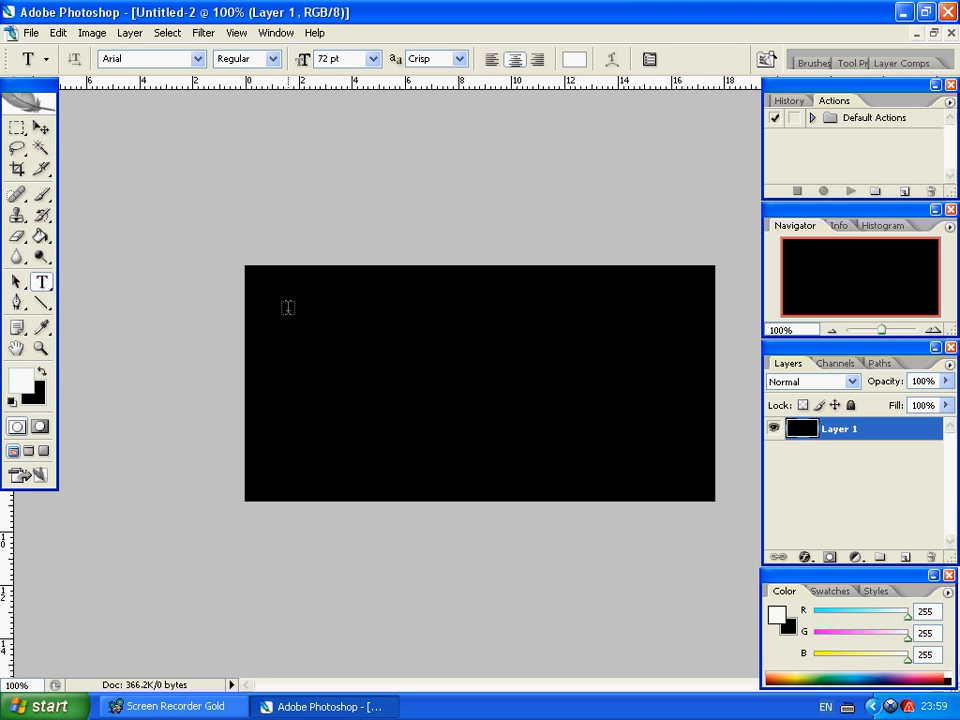
Step: Add a white text layer reading REFLECTION across the canvas top and commit it
drag(256, 268, 704, 368)
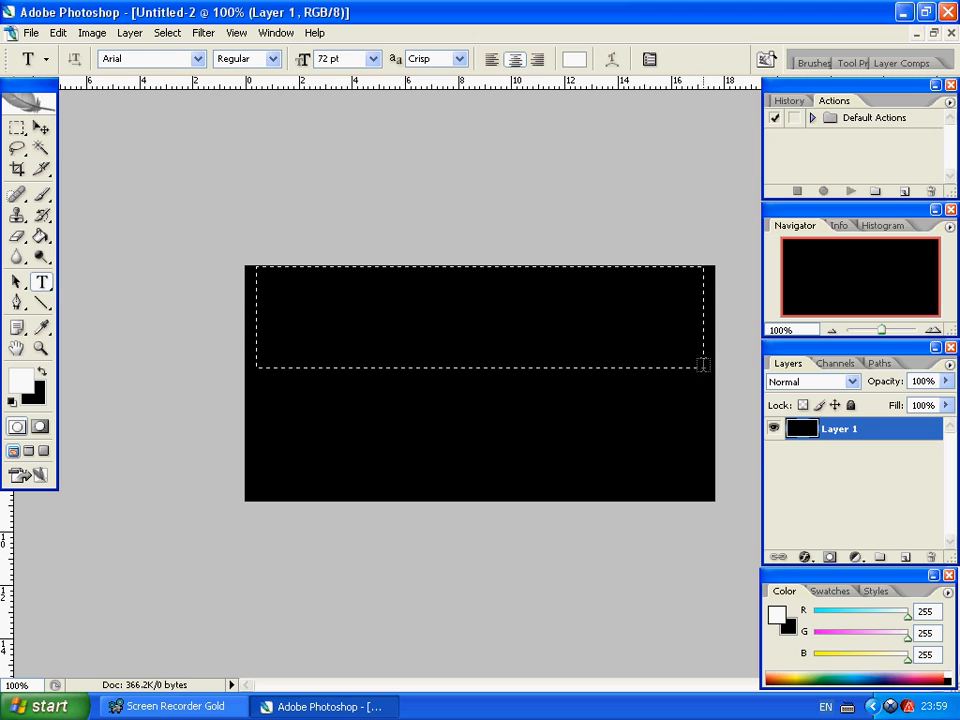
text(REG)
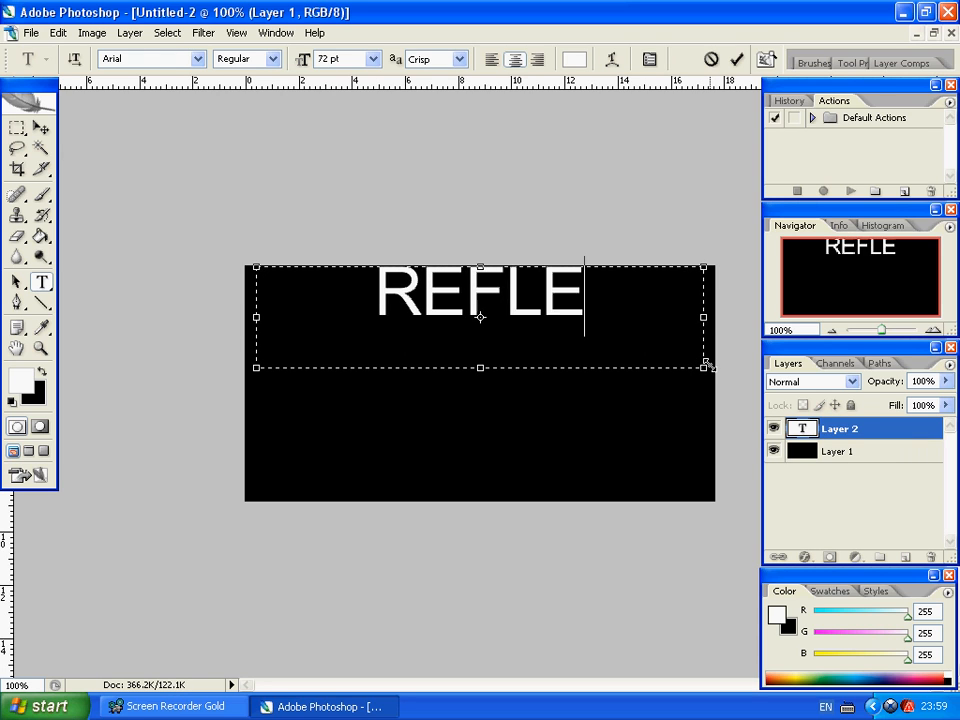
text(CTION)
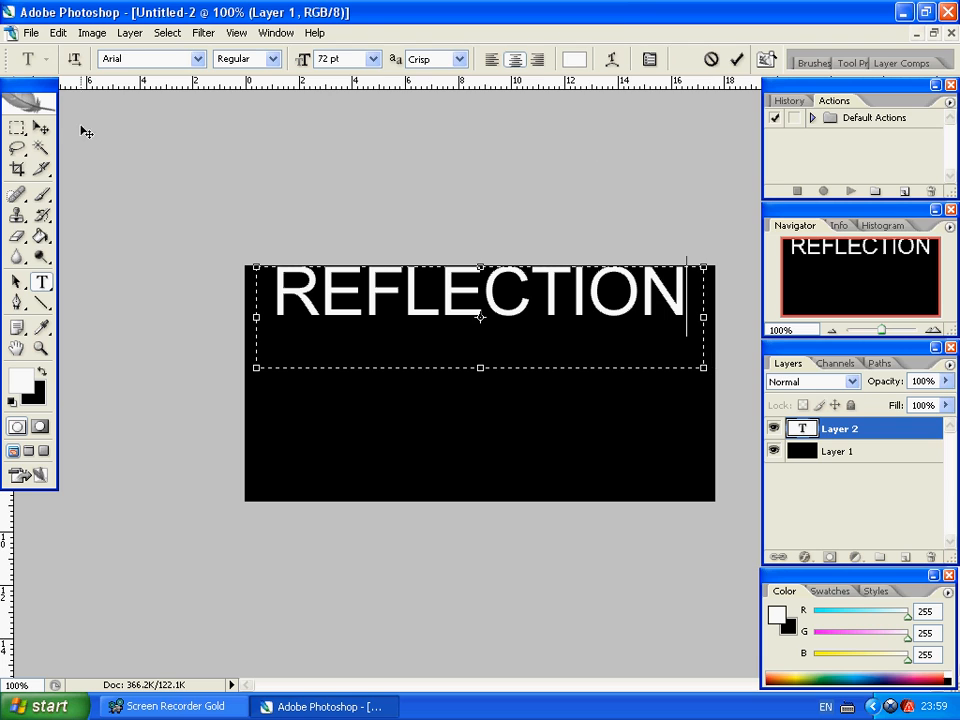
click(736, 60)
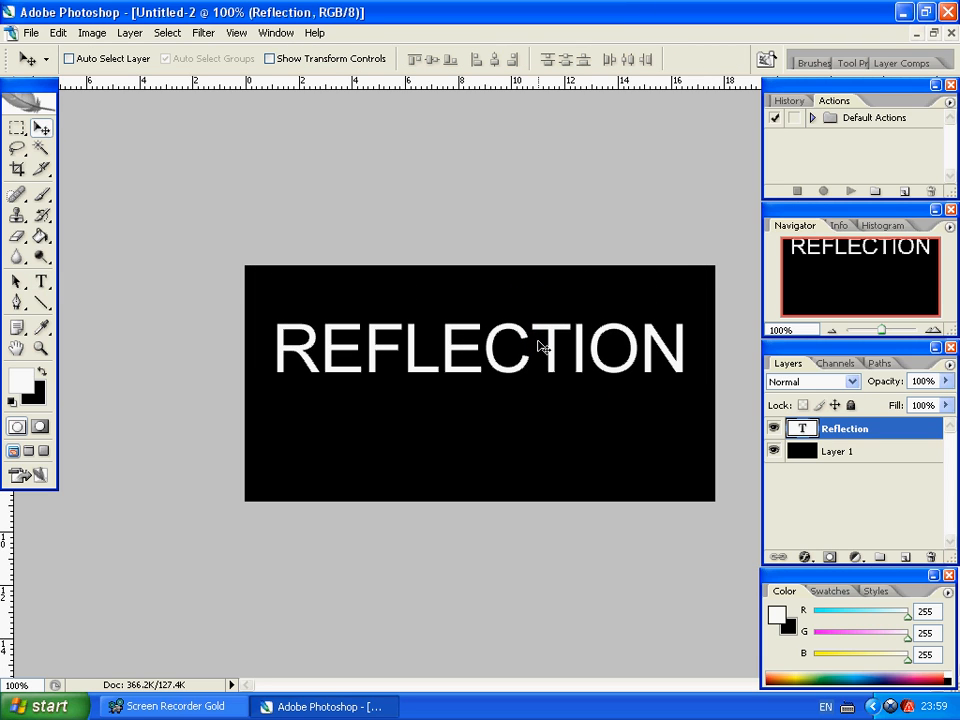
Step: Duplicate the Reflection layer and move Reflection copy beneath the original
right_click(844, 428)
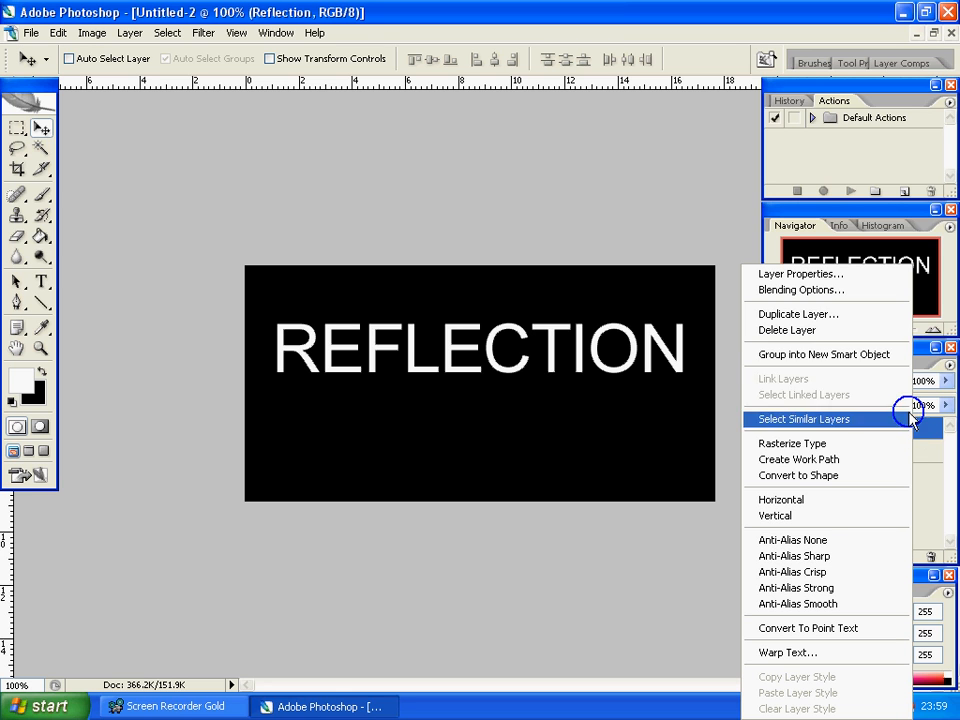
click(796, 314)
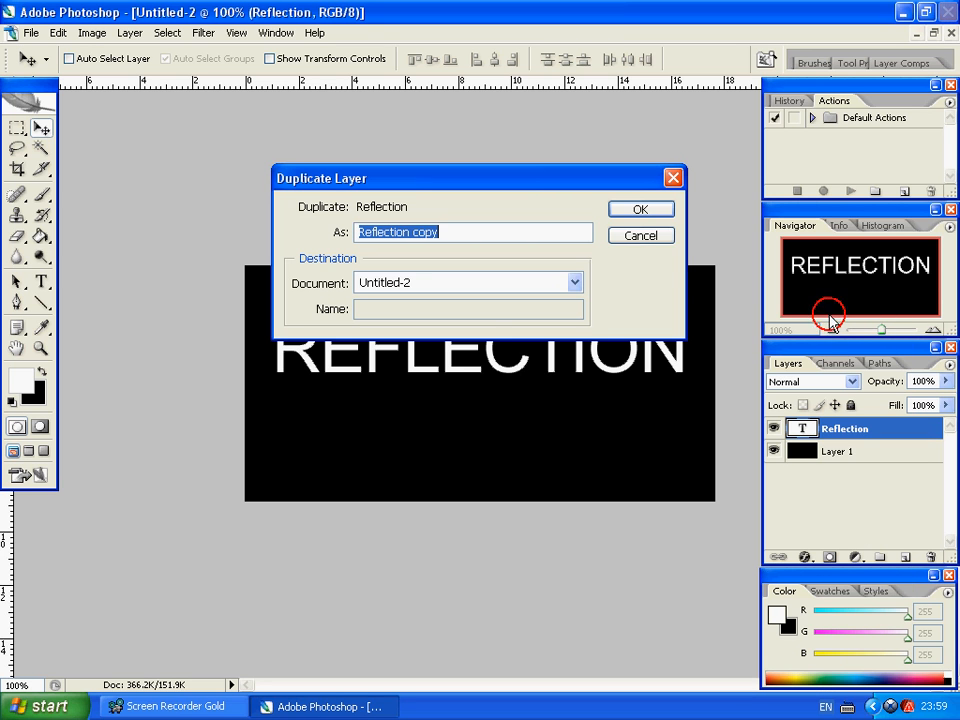
click(640, 208)
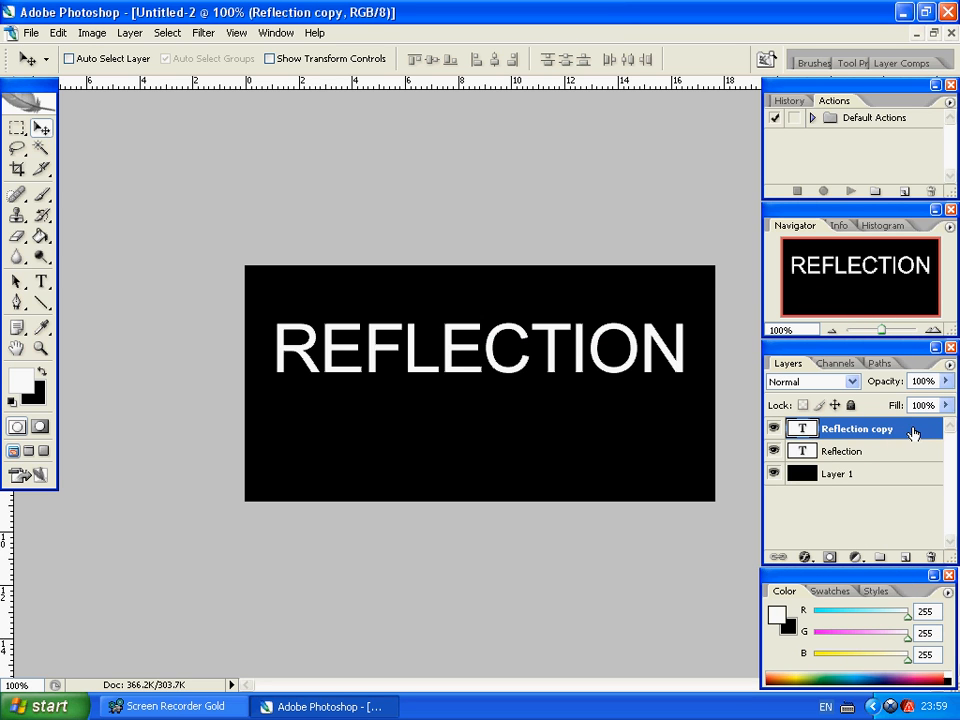
drag(856, 428, 856, 458)
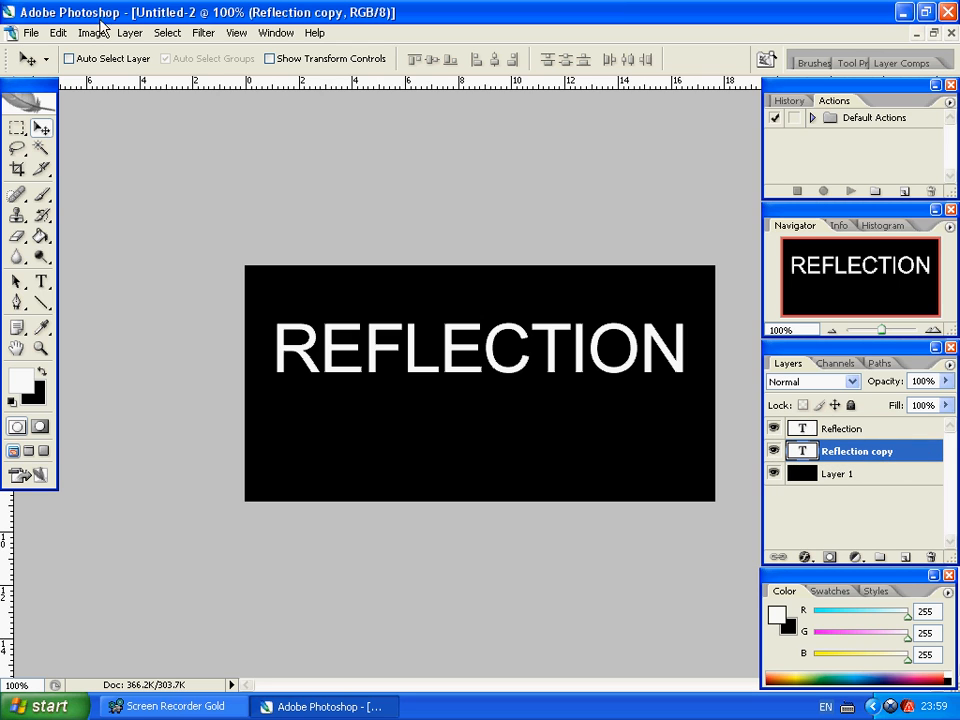
Step: Flip the Reflection copy vertically via Edit > Transform > Flip Vertical
click(56, 32)
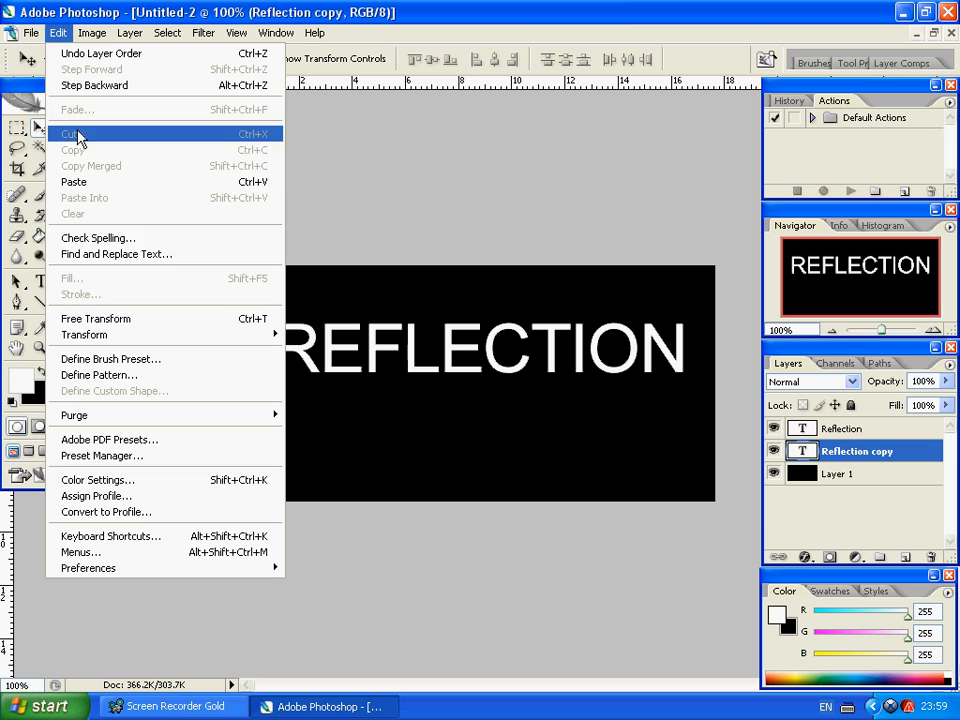
mouse_move(60, 52)
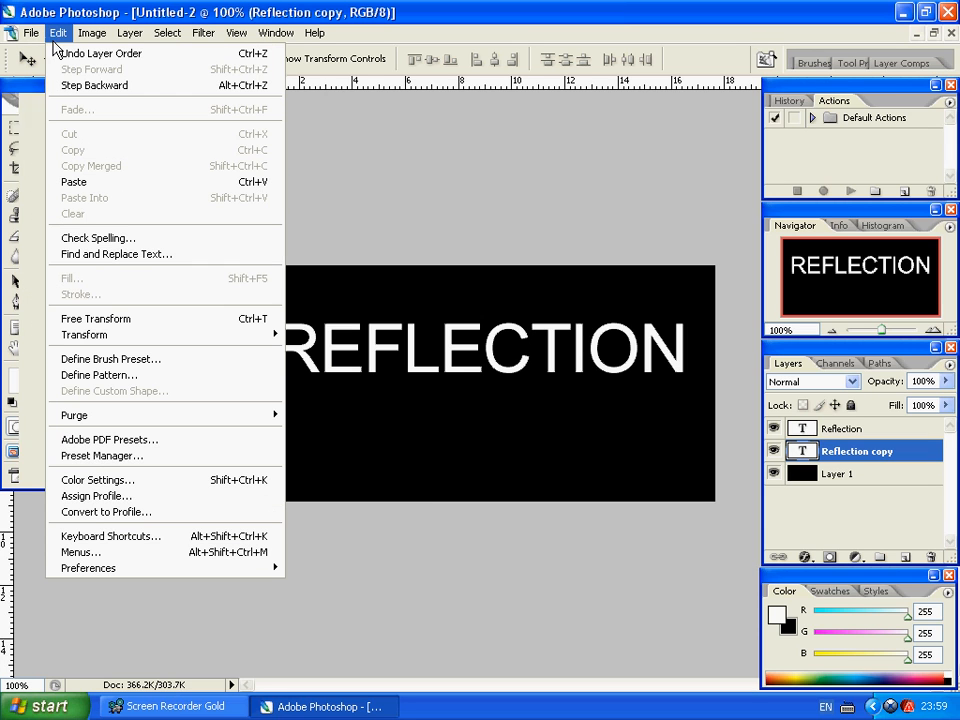
mouse_move(84, 336)
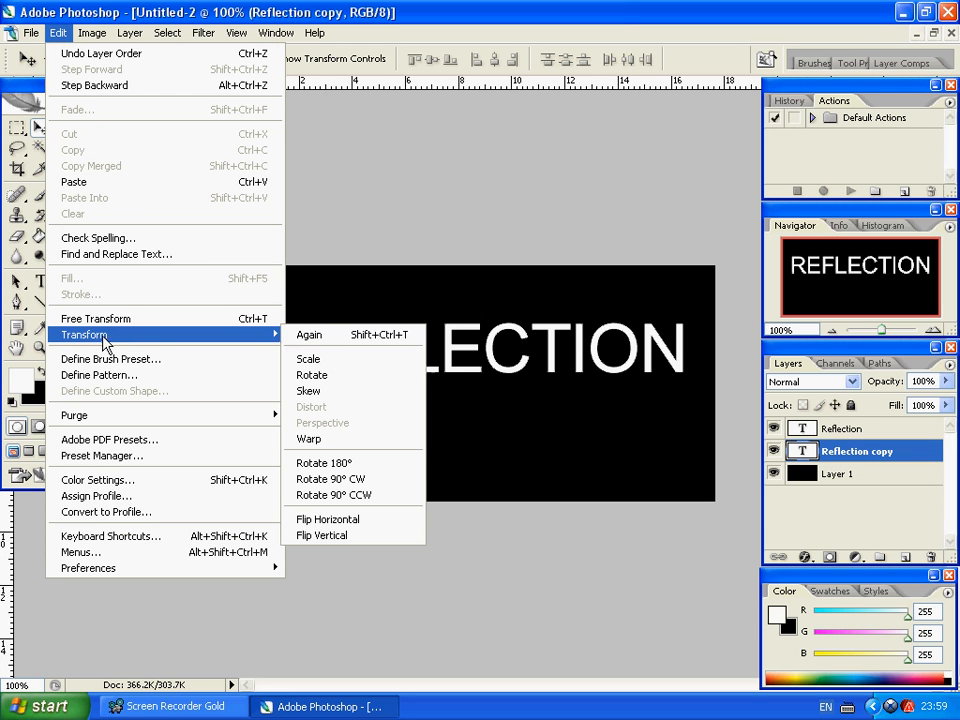
click(320, 536)
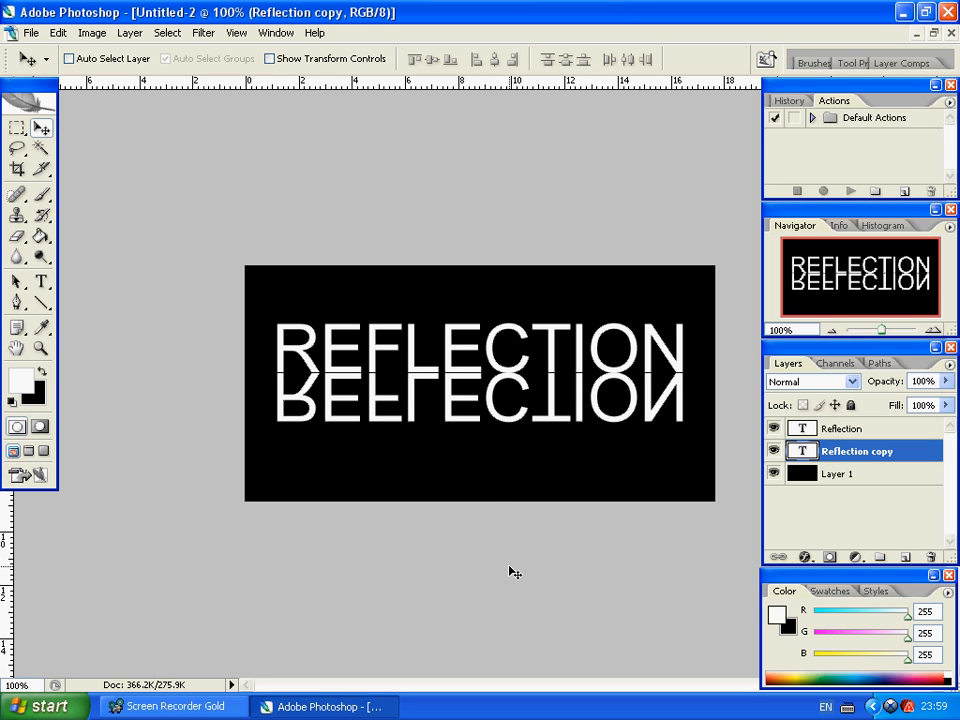
mouse_move(884, 456)
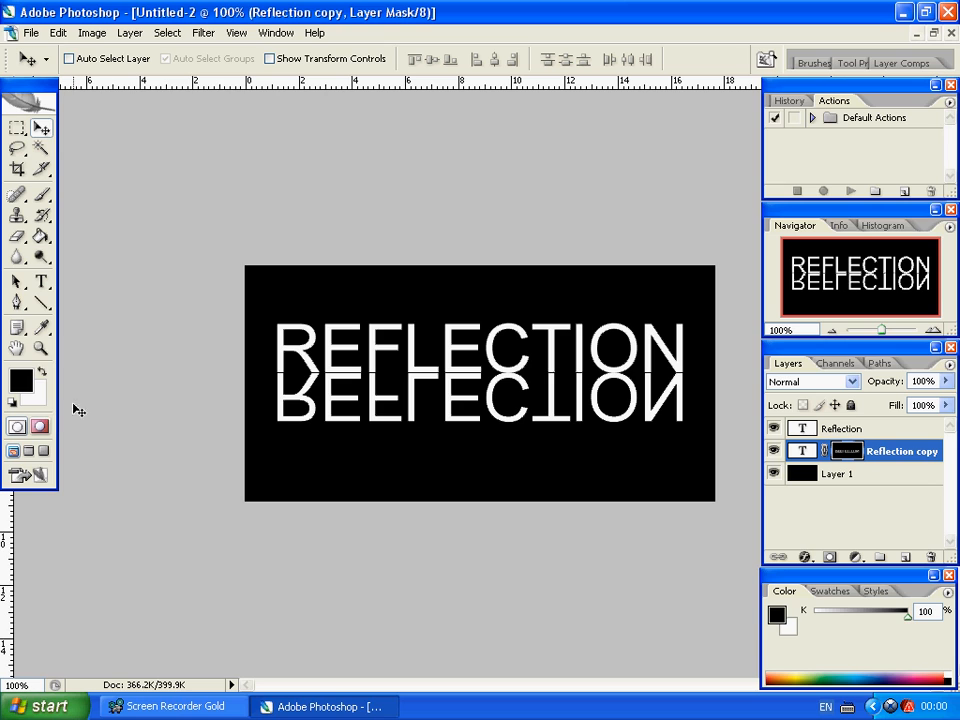
mouse_move(890, 456)
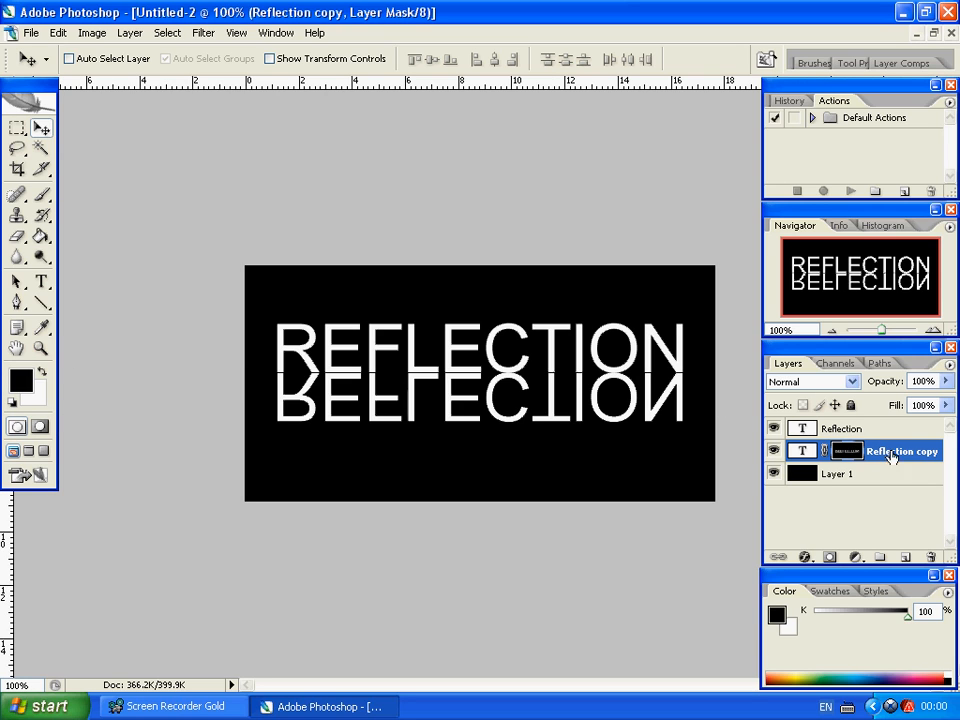
mouse_move(50, 402)
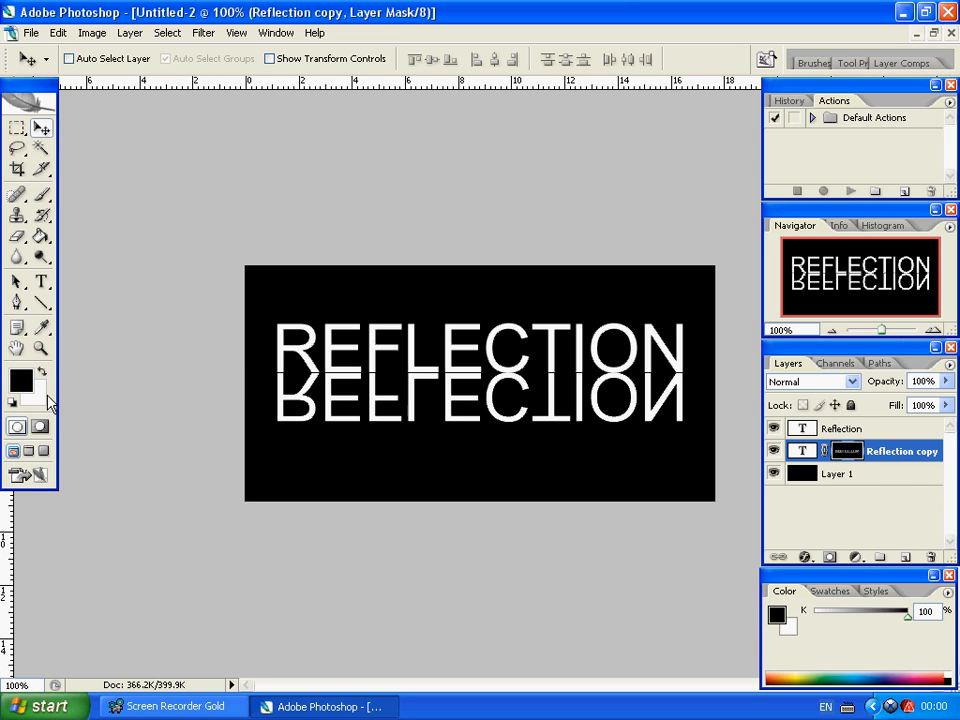
Step: Reset the painting colours to default black and white for the layer mask
click(40, 236)
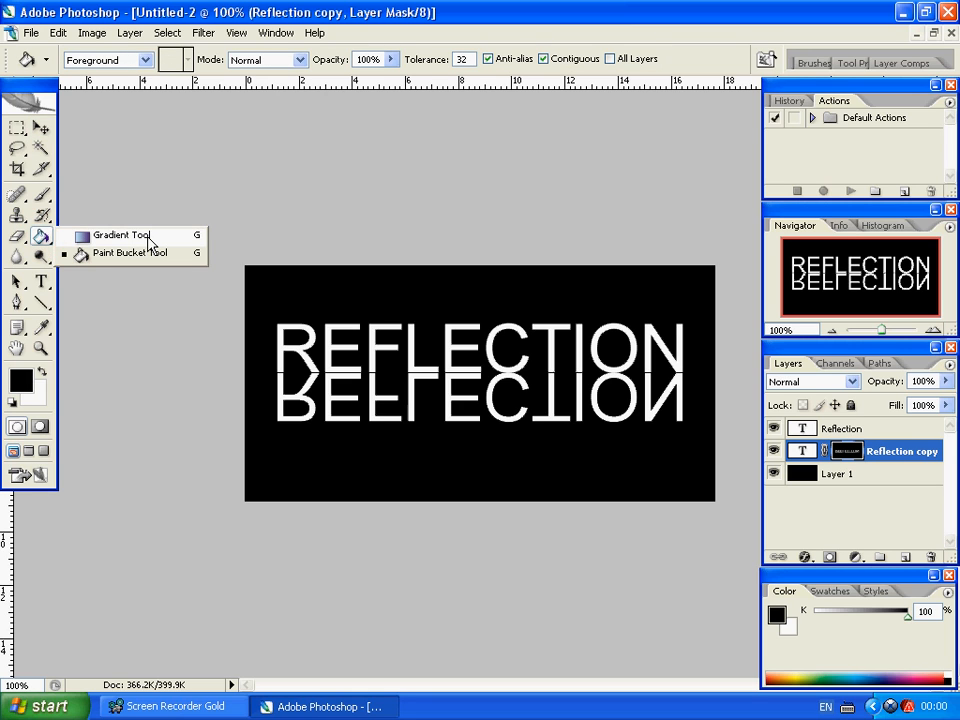
Step: Select the Gradient Tool to fade the mirrored copy on its mask
click(120, 236)
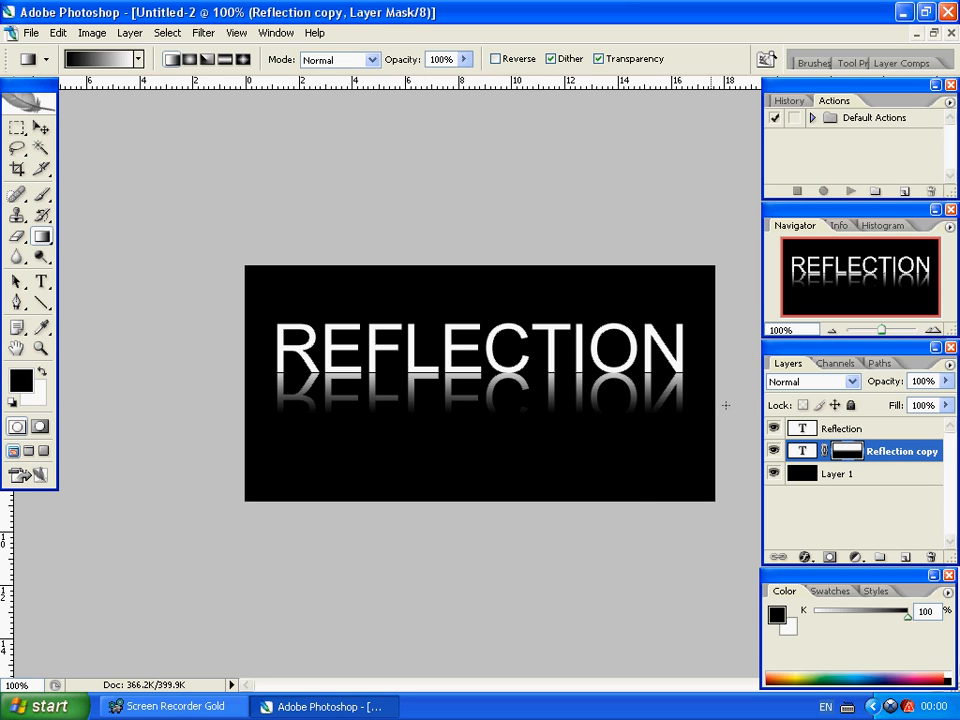
mouse_move(528, 446)
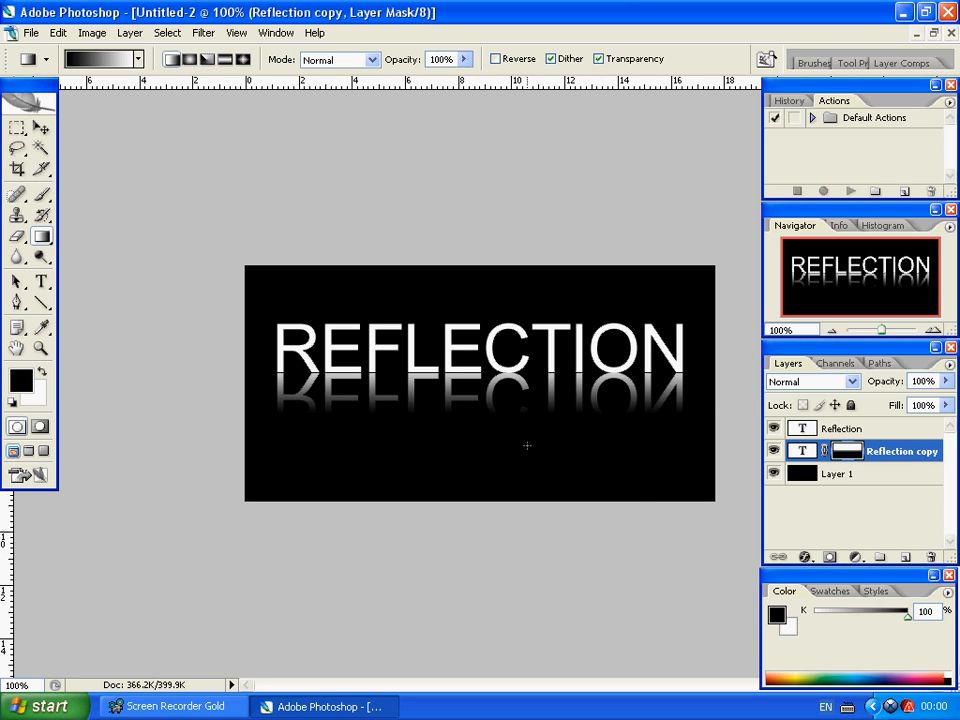
mouse_move(568, 390)
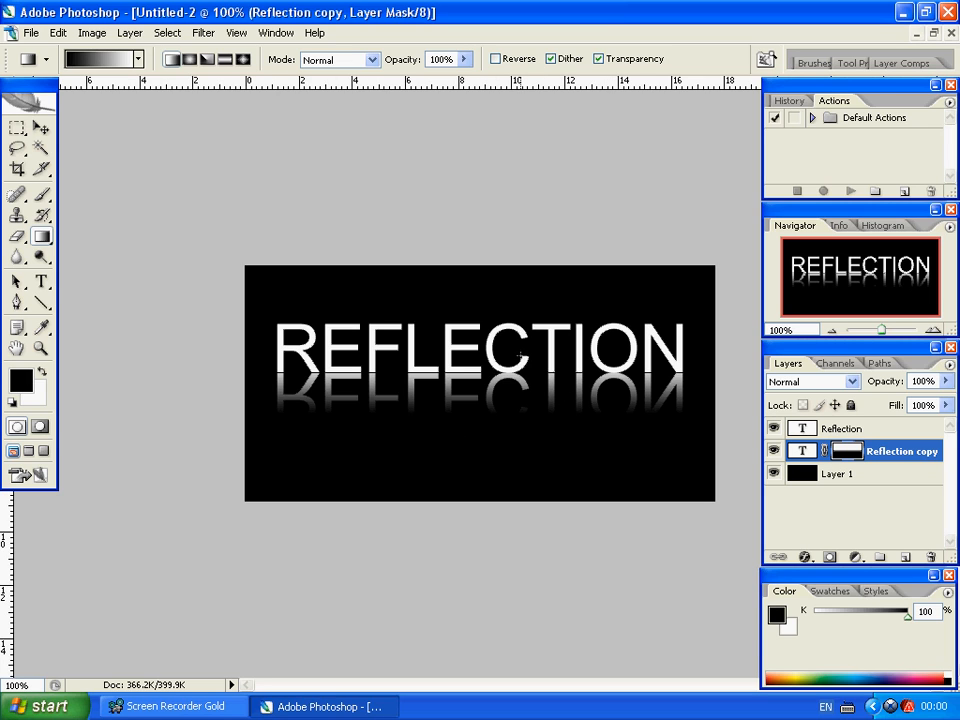
mouse_move(180, 392)
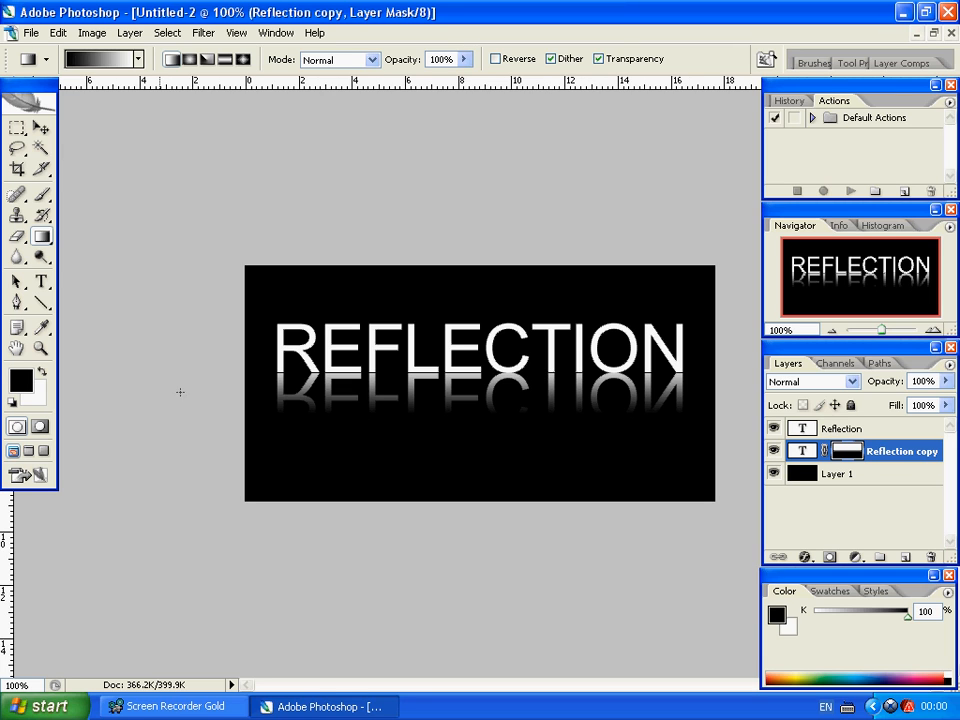
mouse_move(128, 32)
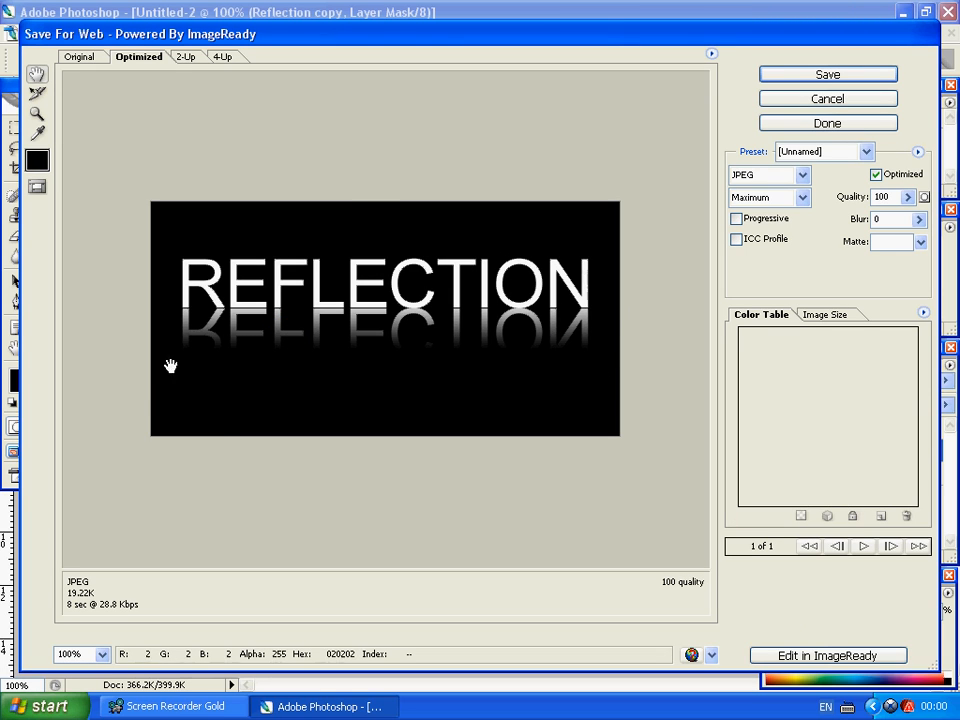
mouse_move(576, 318)
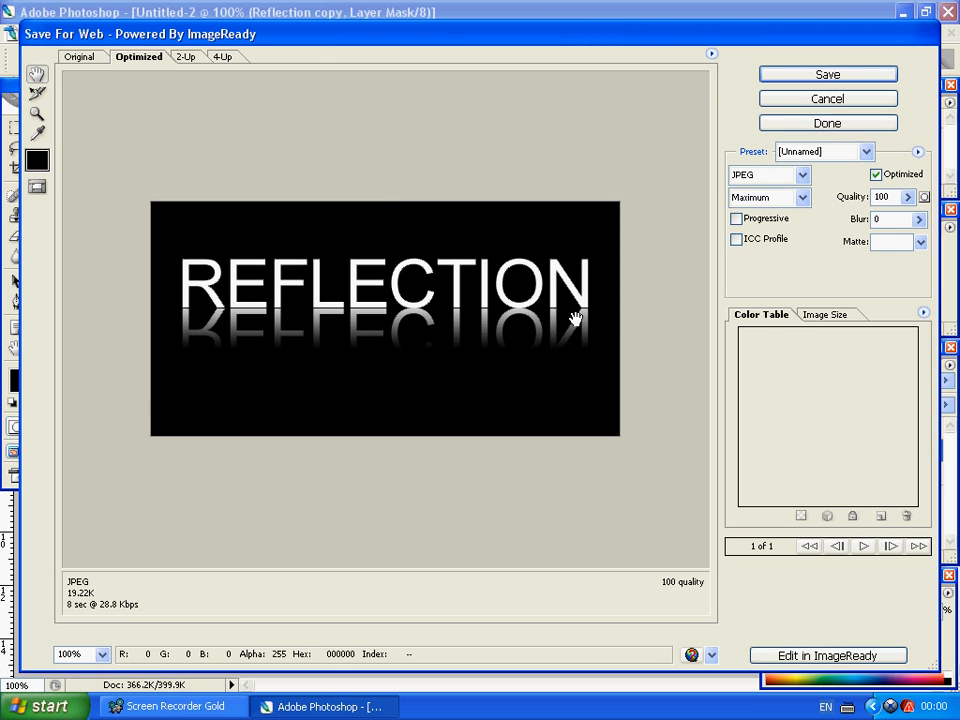
mouse_move(432, 488)
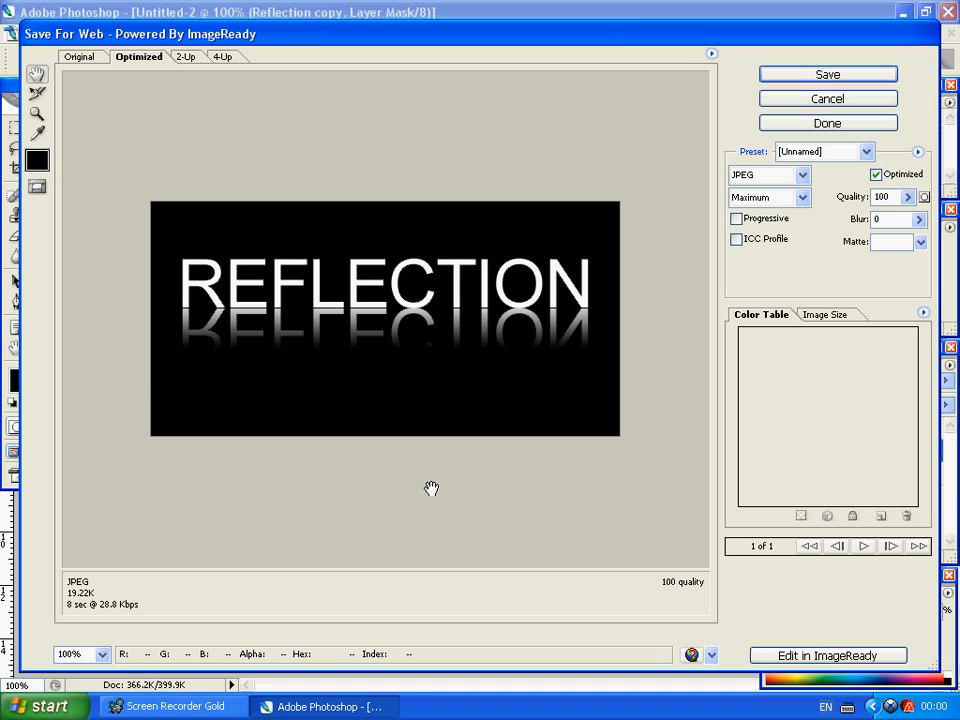